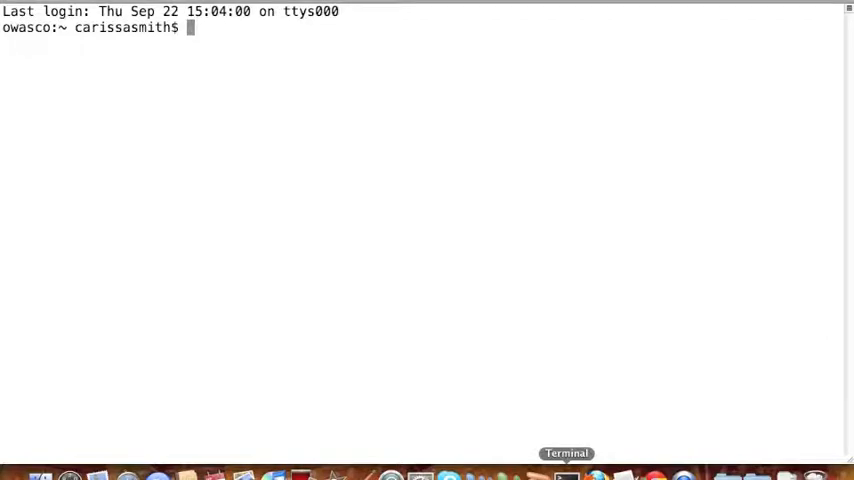
# Step: Run 'cd desktop' so the Terminal's working directory becomes the Desktop folder
pyautogui.write('cd desktop')
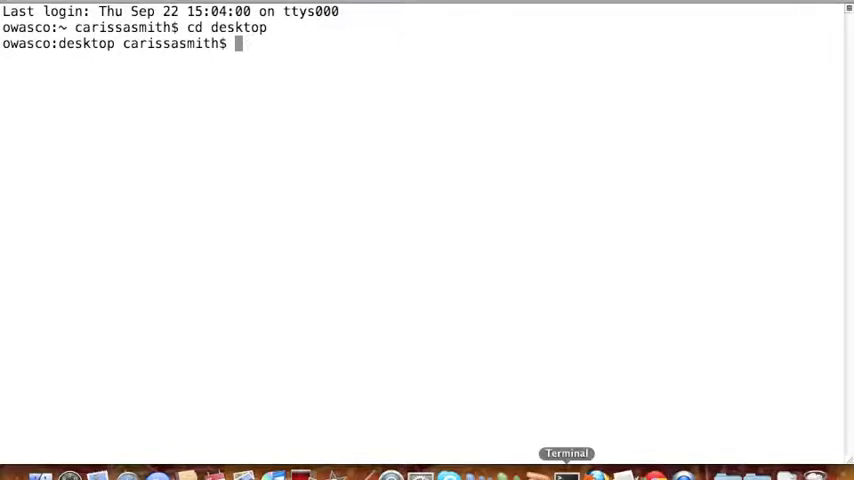
# Step: Type the launch command 'java -jar synctool-1.0.' at the prompt, without running it
pyautogui.write('java')
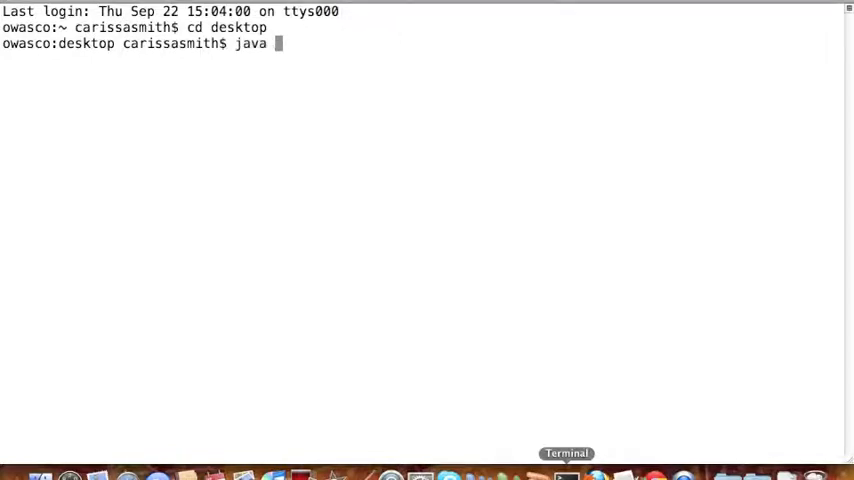
pyautogui.write('-jar')
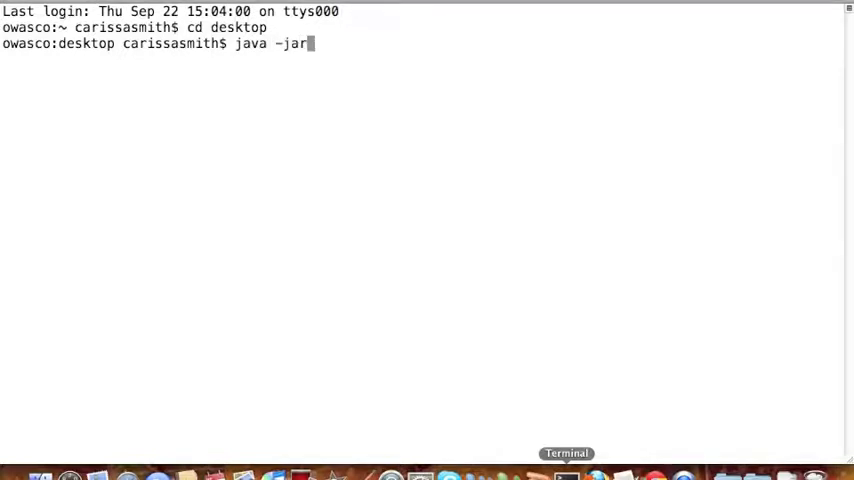
pyautogui.write('syn')
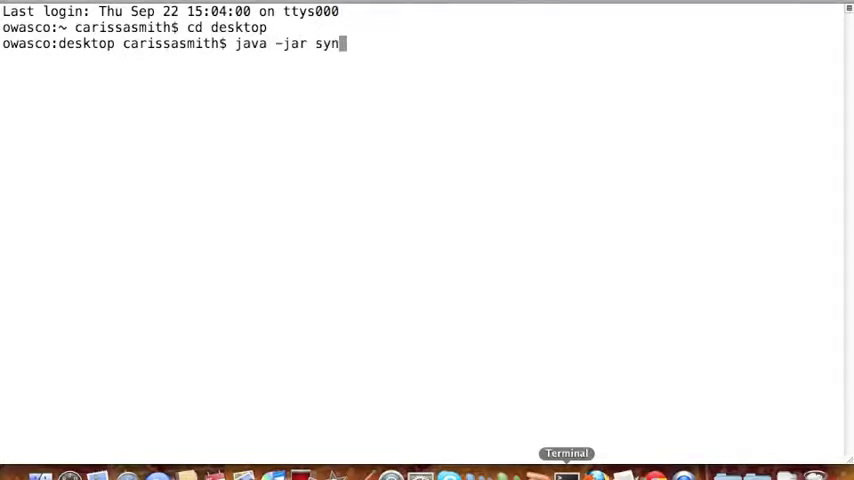
pyautogui.write('ctool-')
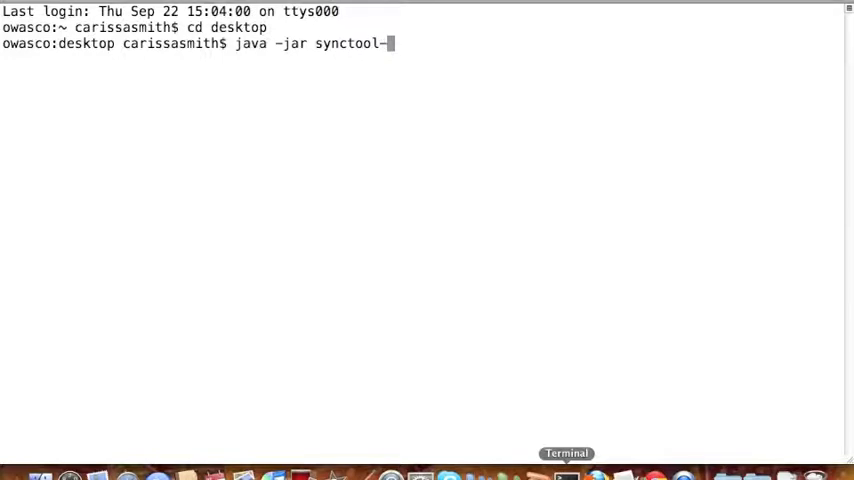
pyautogui.write('1.0.')
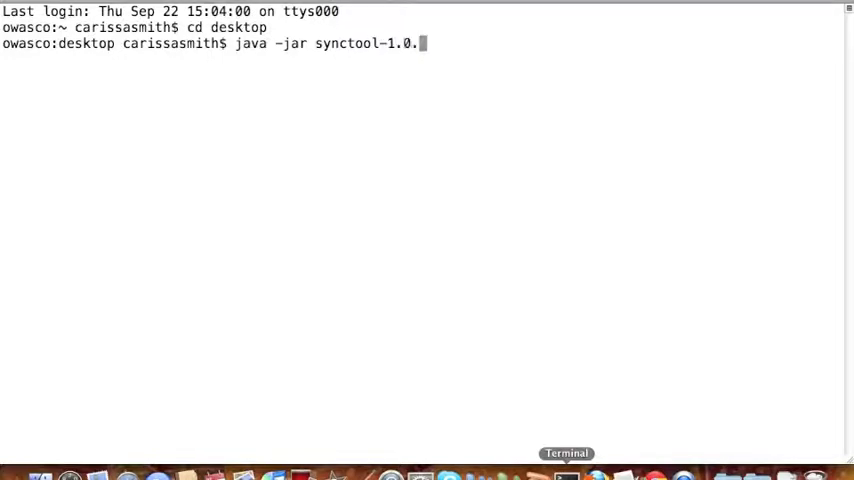
pyautogui.write('-')
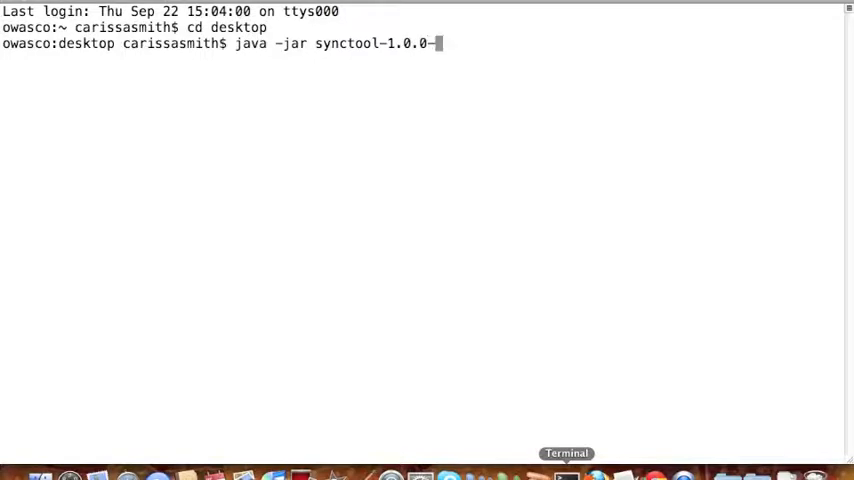
# Step: Run synctool-1.0.0-driver.jar to print its help, then type a sync command with -c /users/carissasmith/Desktop/carissa-h
pyautogui.write('driver.jar')
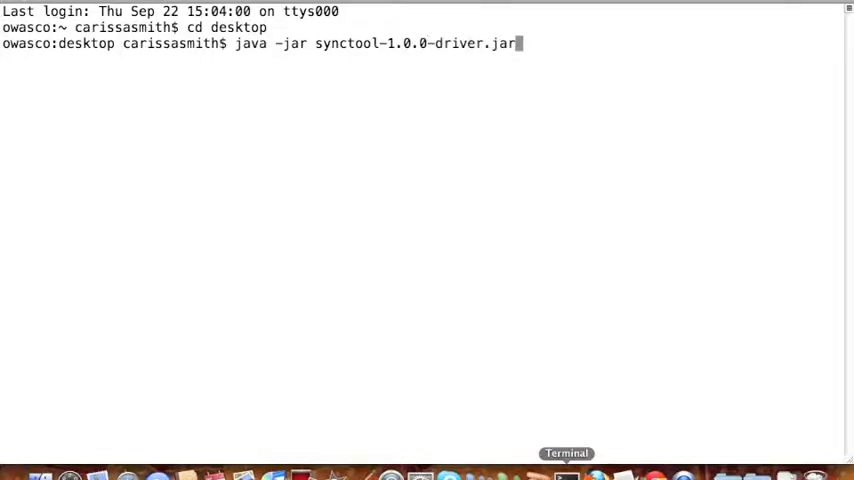
pyautogui.press('Return')
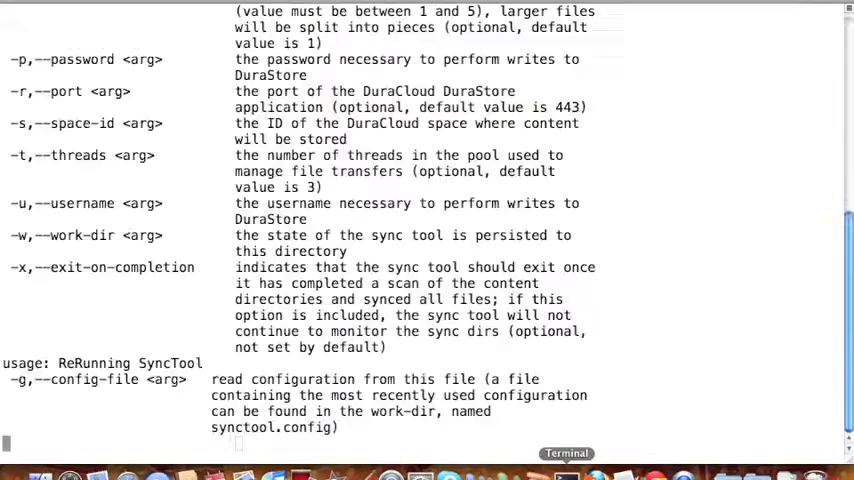
pyautogui.press('Return')
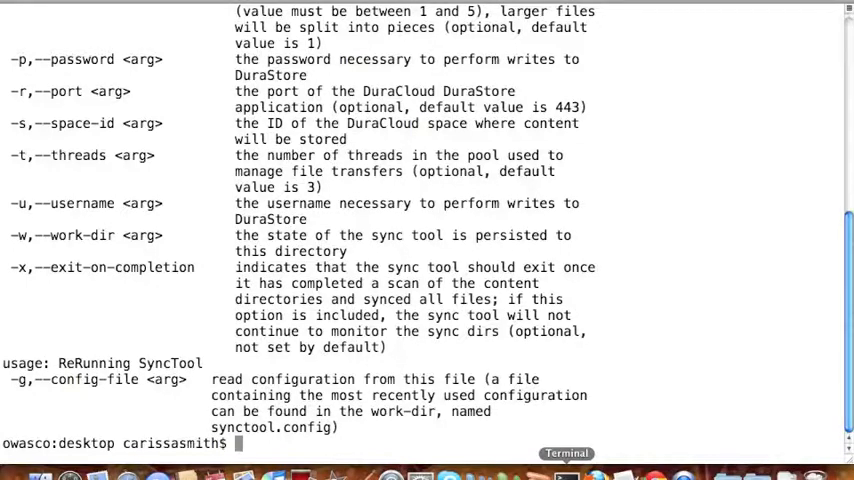
pyautogui.write('java -jar synctool-1.0.0-driver.jar -c /users/carissasmith/Desktop/carissa-h demo.duracloud.org -s spacename -u username -p password -w /users/carissasmith/Desktop/syncoutput')
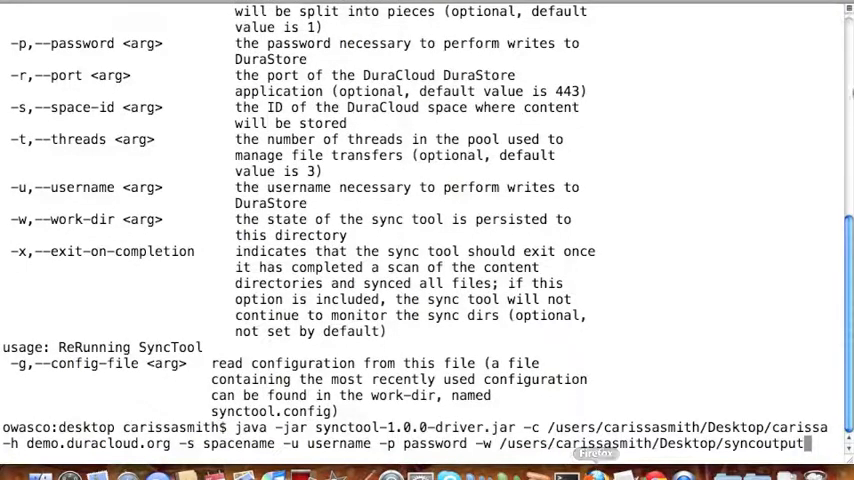